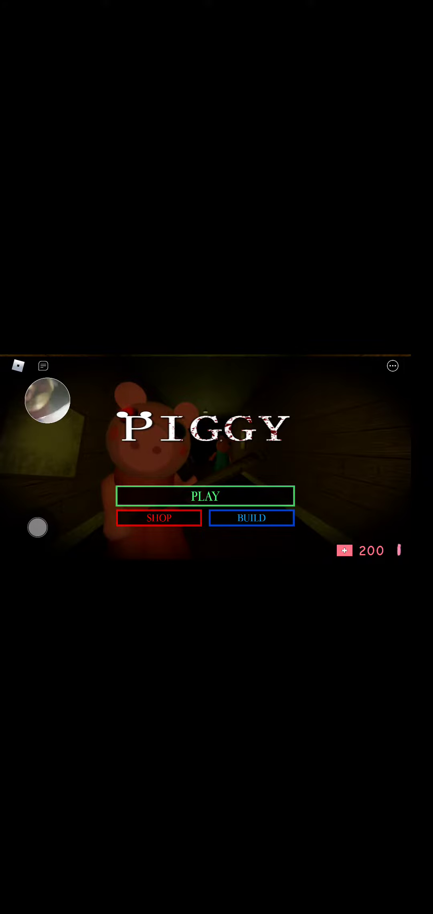
Open the Piggy shop to view Book 1 skins such as Mimi, Daisy, Dinopiggy and Angel.
click(159, 518)
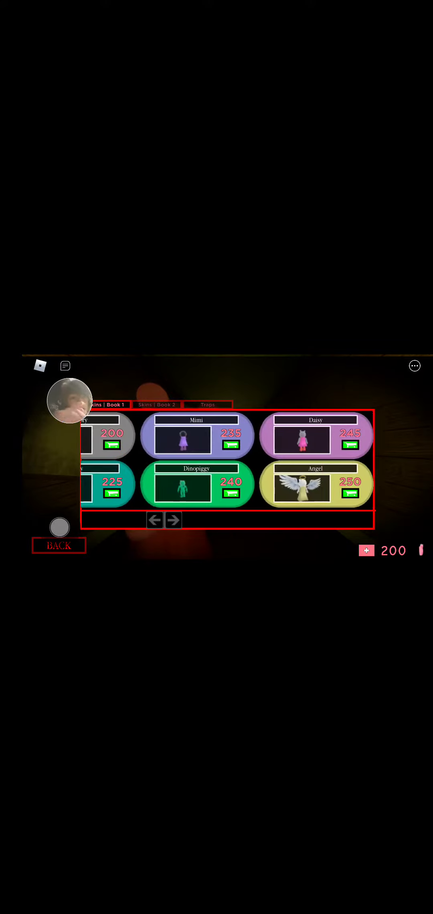
Browse the traps for sale, return to the Book 2 menu, and start a round.
click(207, 404)
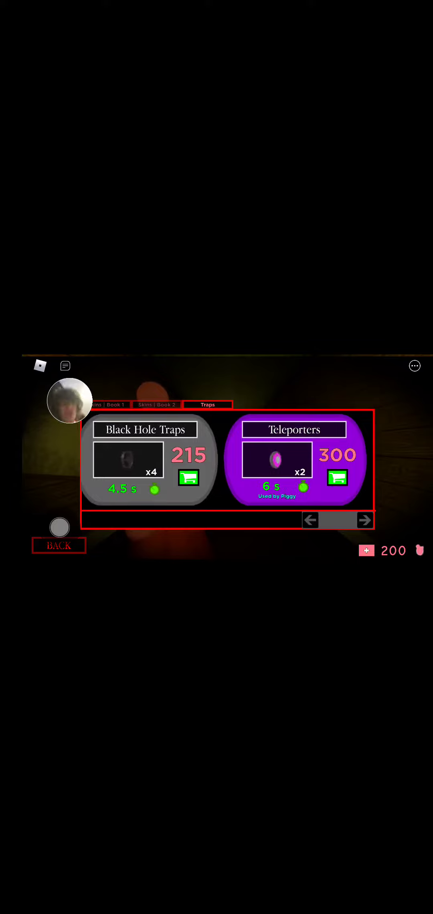
click(157, 404)
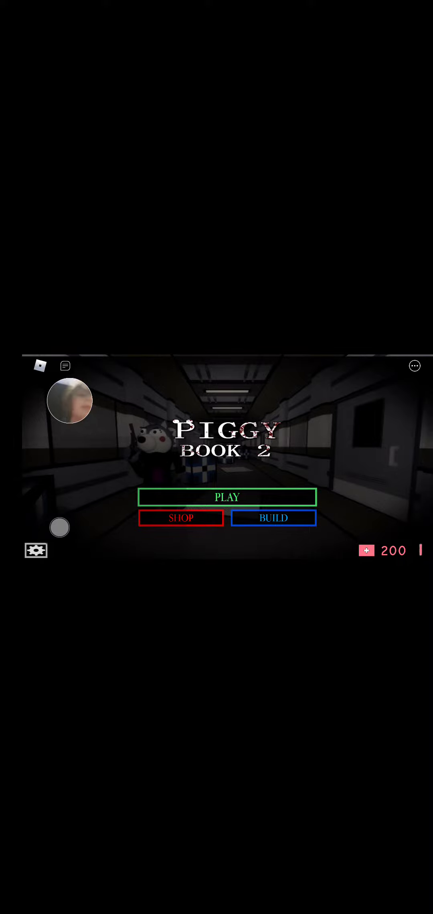
click(227, 497)
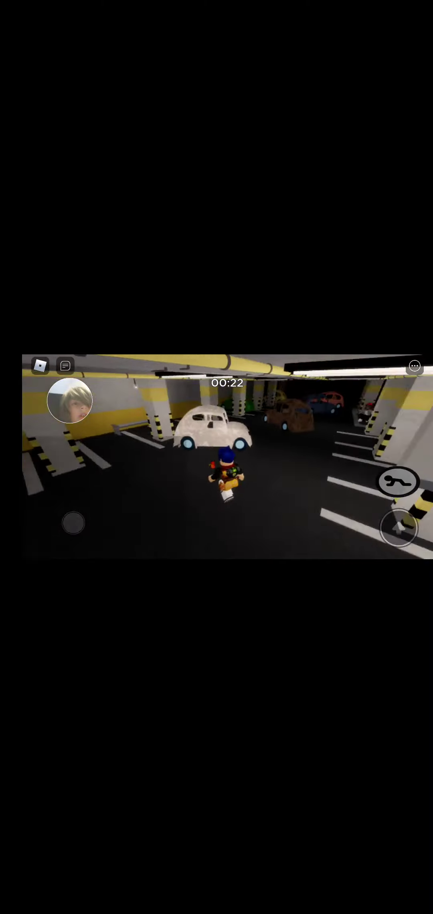